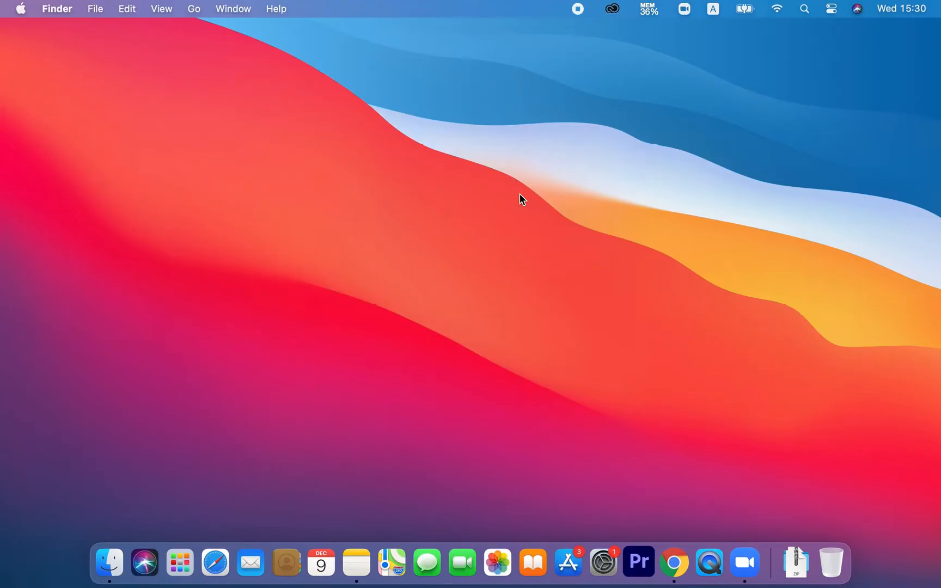
{"action": "mouse_move", "coordinate": [524, 158]}
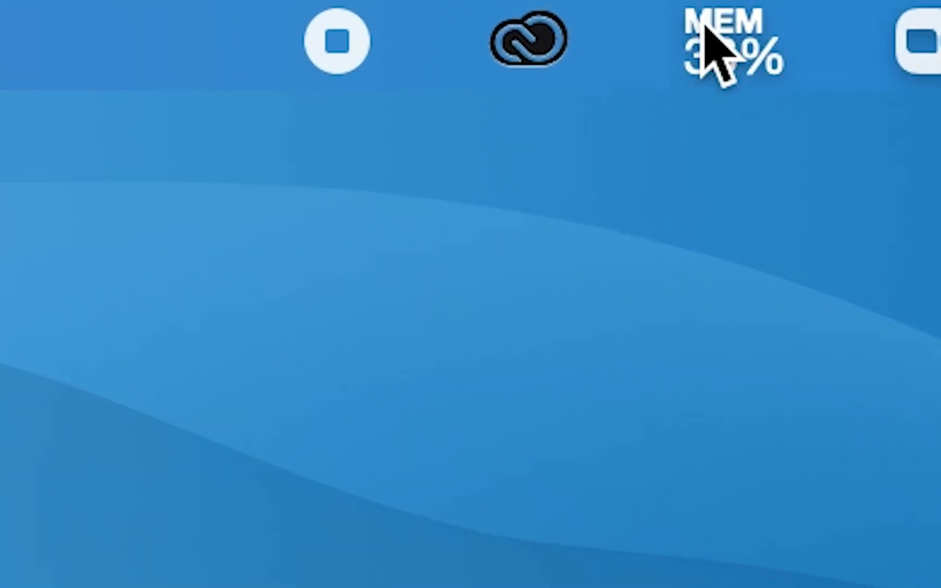
- Check memory usage, run the Smart Scan to its six-action report, then move to Big Files
{"action": "left_click", "coordinate": [727, 42]}
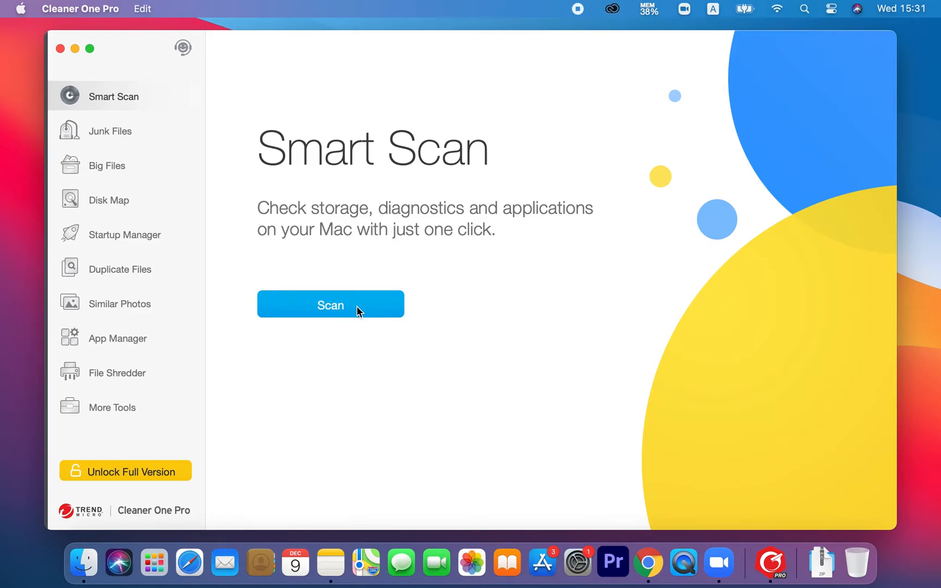
{"action": "left_click", "coordinate": [330, 304]}
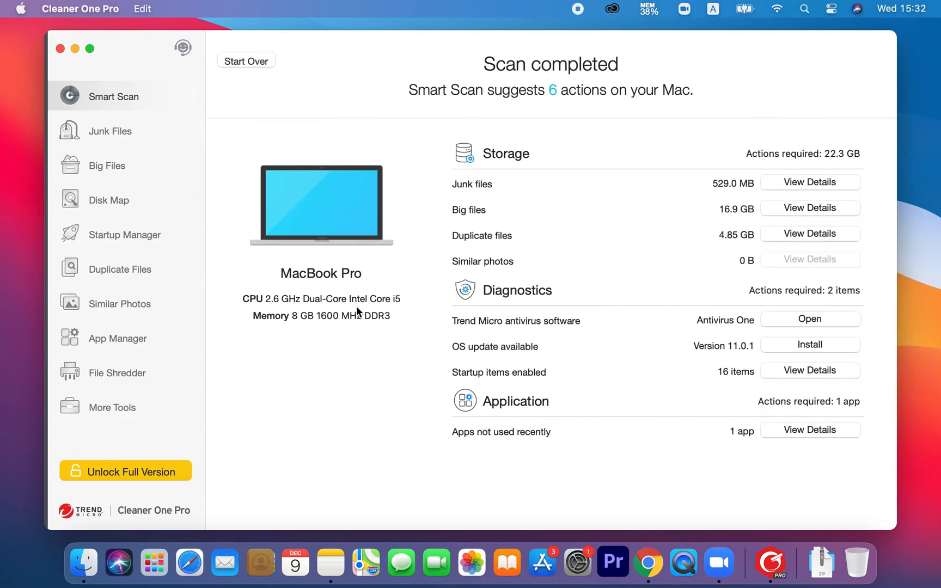
{"action": "left_click", "coordinate": [107, 165]}
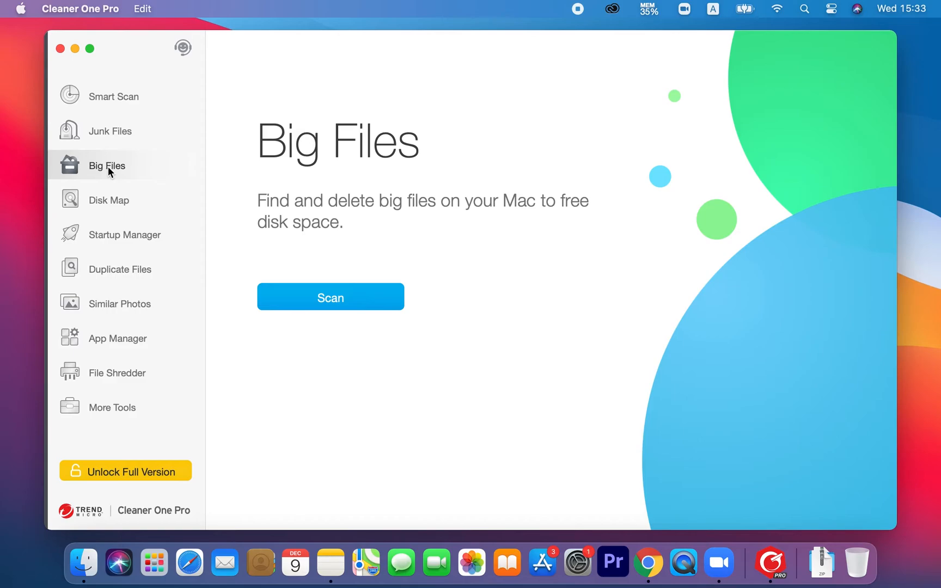
{"action": "mouse_move", "coordinate": [379, 309]}
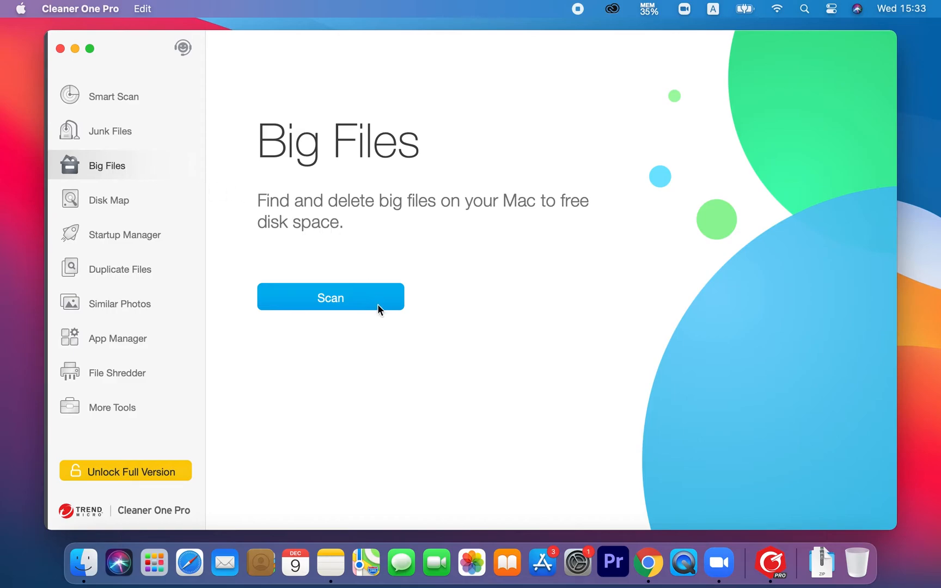
- Scan for big files totalling 16.9 GB, then move to Duplicate Files
{"action": "left_click", "coordinate": [330, 298]}
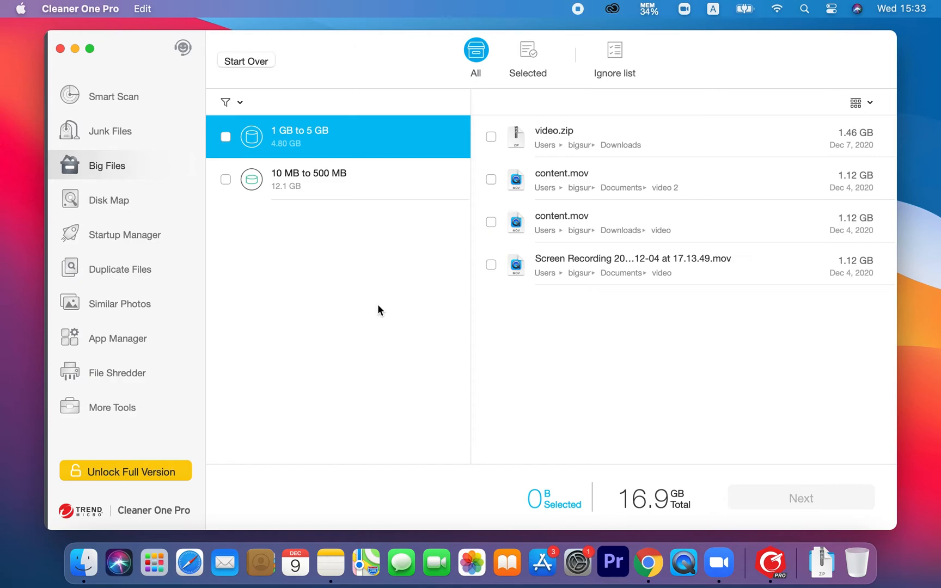
{"action": "left_click", "coordinate": [120, 269]}
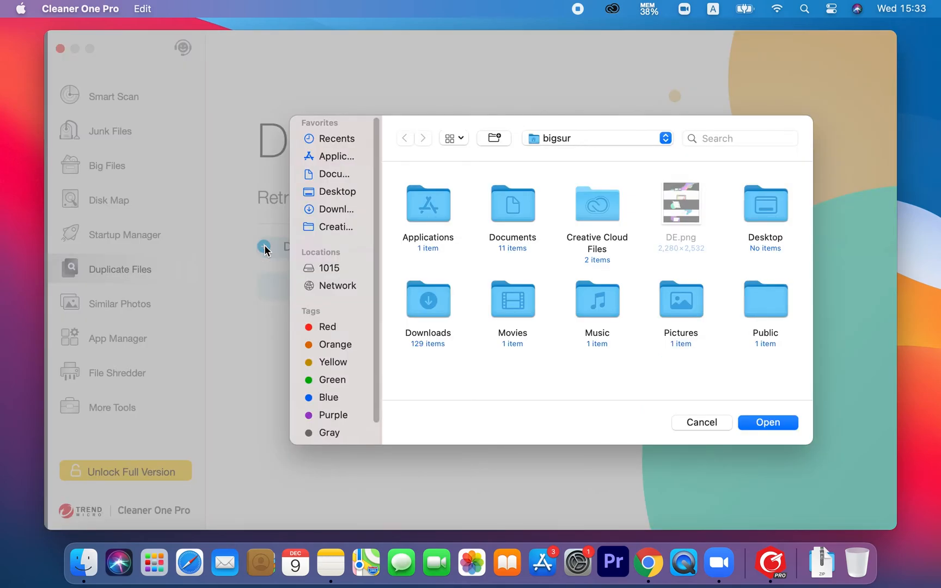
- Scan the Documents folder for duplicates, finding 188 items, then move to Similar Photos
{"action": "left_click", "coordinate": [511, 202]}
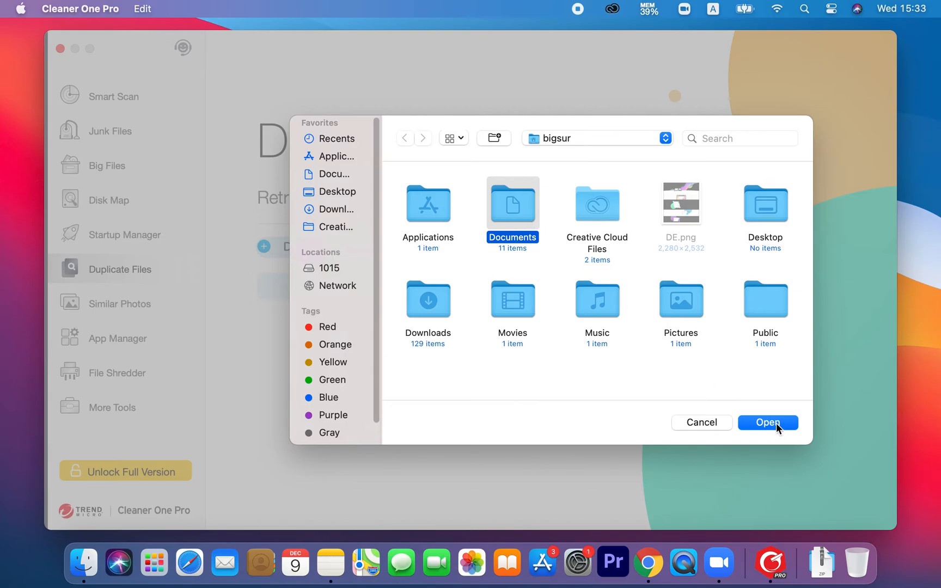
{"action": "left_click", "coordinate": [768, 422]}
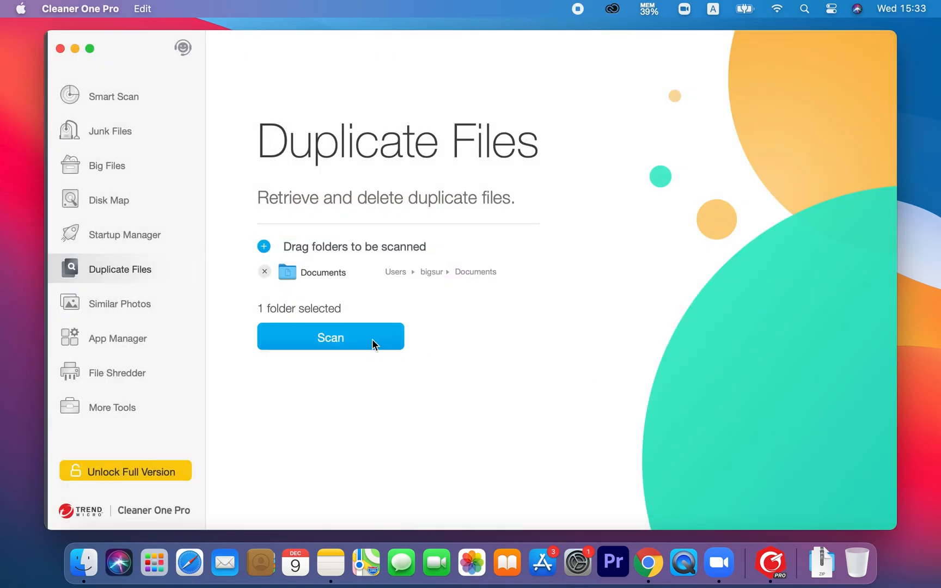
{"action": "left_click", "coordinate": [330, 336]}
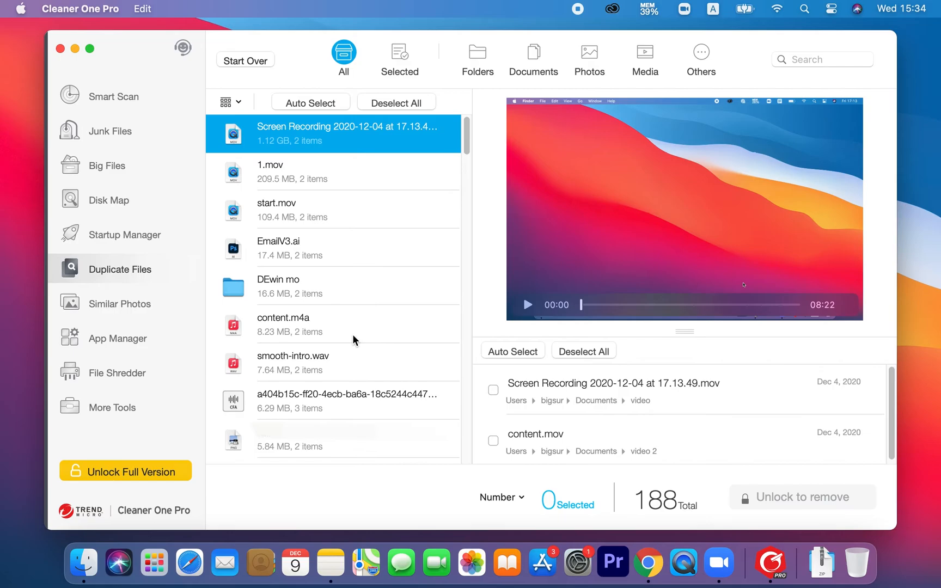
{"action": "left_click", "coordinate": [120, 304]}
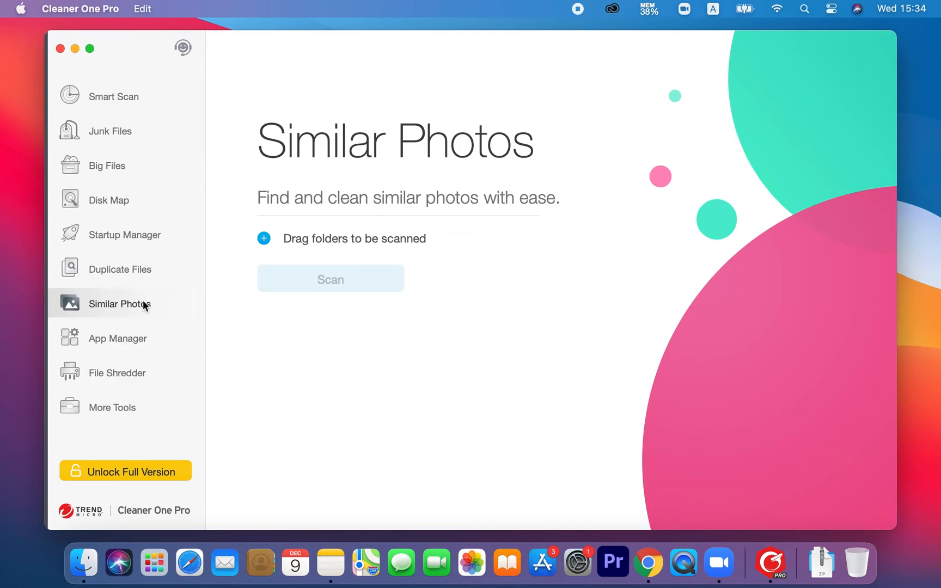
- Add the Documents folder and scan it for similar photos, finding 508, then move to Startup Manager
{"action": "left_click", "coordinate": [263, 238]}
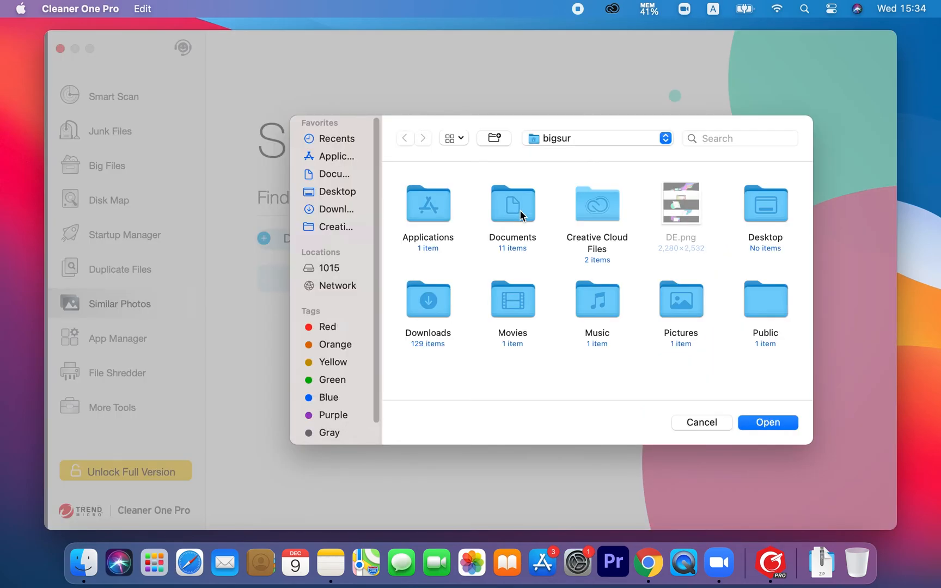
{"action": "left_click", "coordinate": [512, 204]}
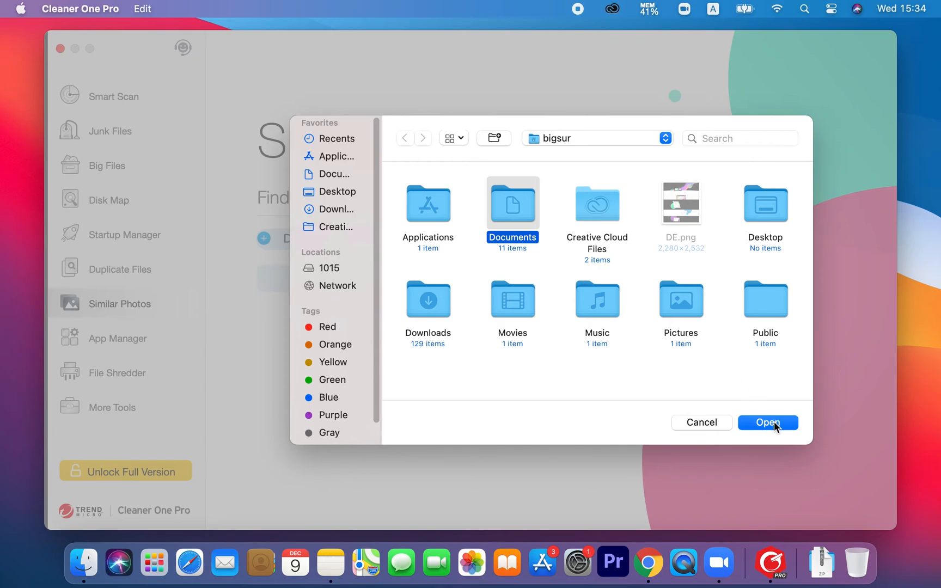
{"action": "left_click", "coordinate": [768, 421]}
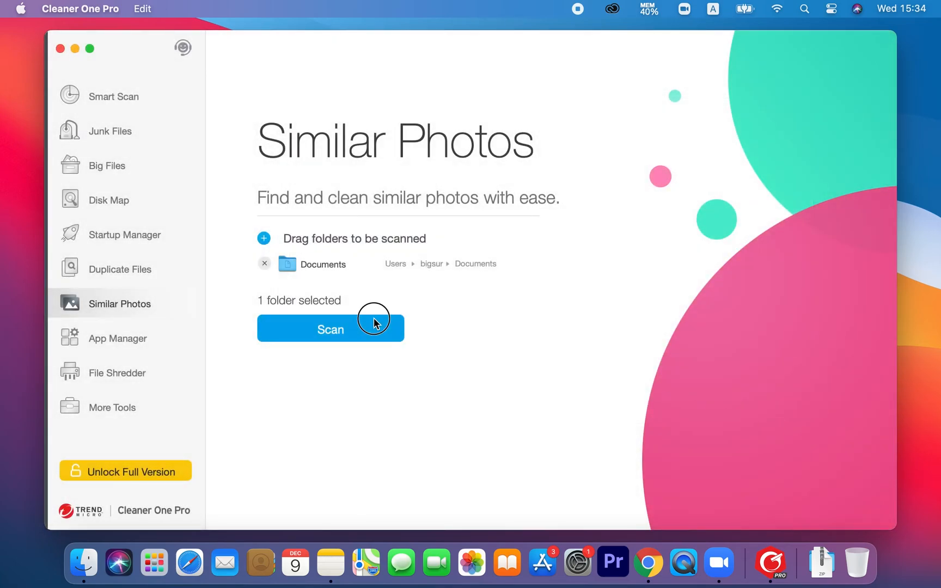
{"action": "left_click", "coordinate": [330, 329]}
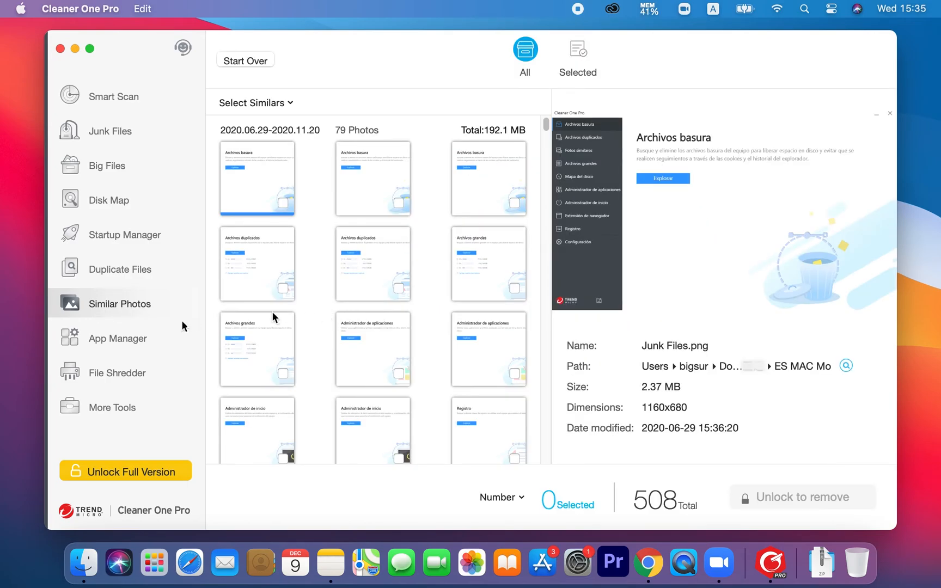
{"action": "left_click", "coordinate": [125, 234]}
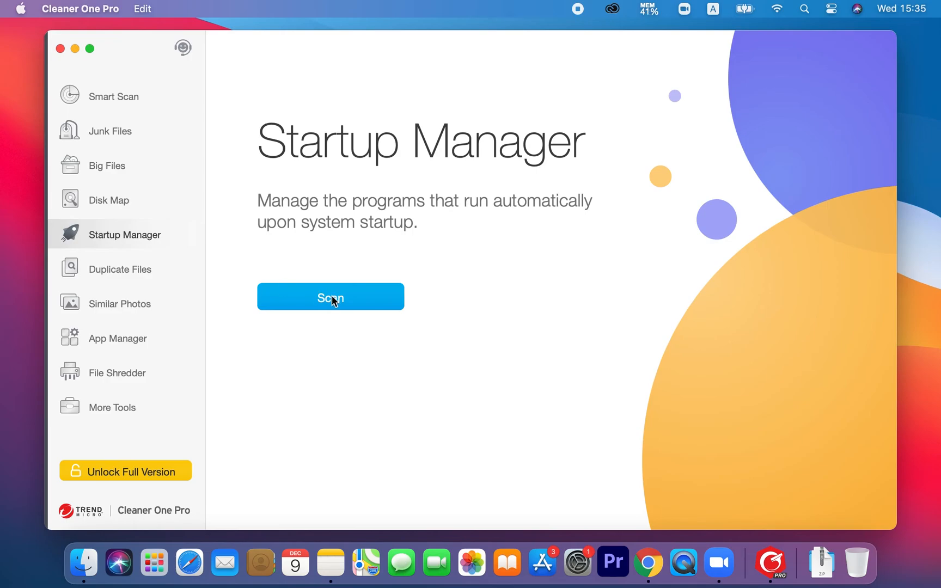
- Scan the 16 startup items, then start the App Manager scan of installed applications
{"action": "left_click", "coordinate": [330, 296]}
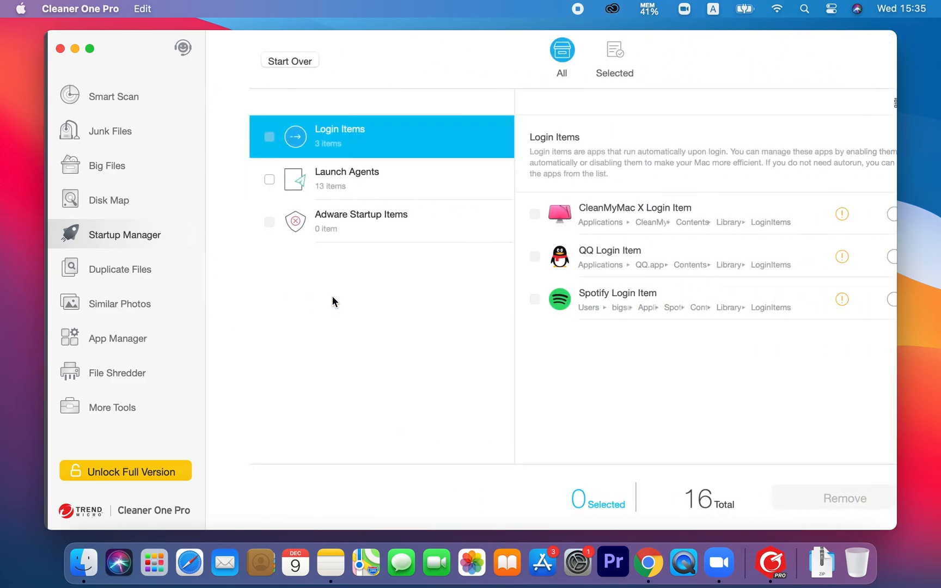
{"action": "left_click", "coordinate": [117, 338]}
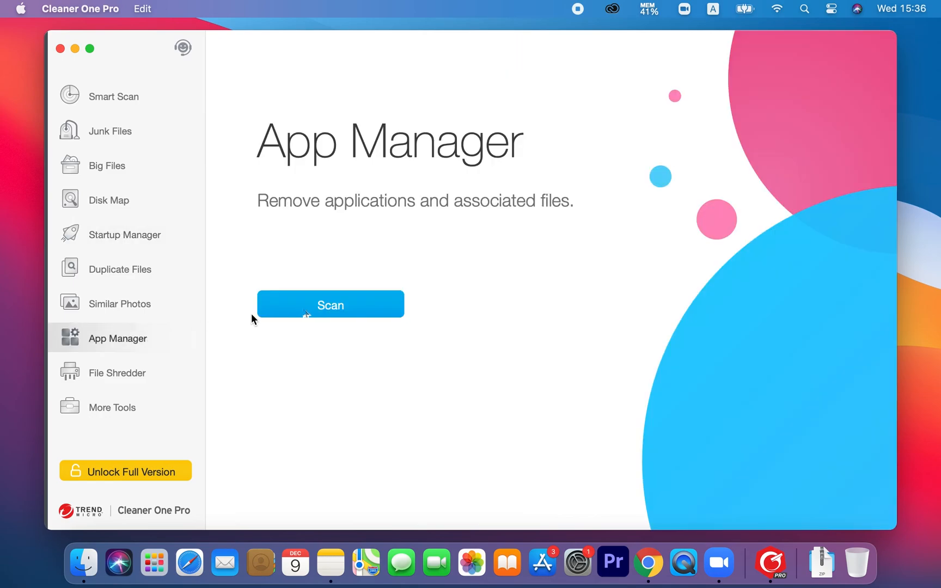
{"action": "left_click", "coordinate": [330, 304]}
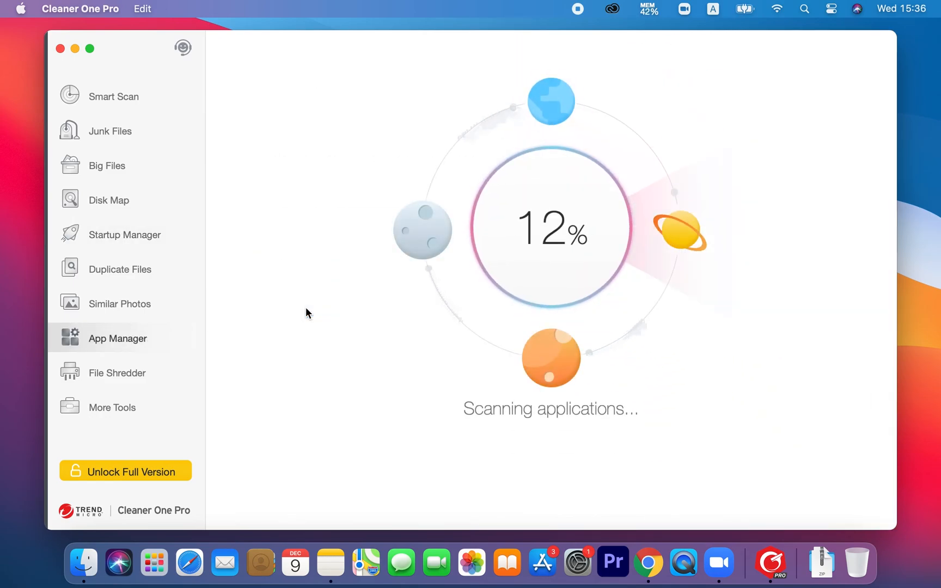